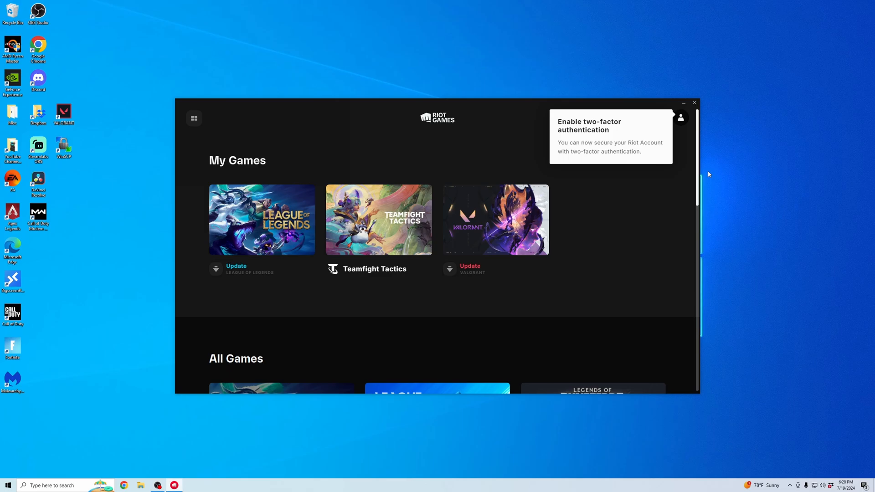
{"action": "mouse_move", "coordinate": [513, 123]}
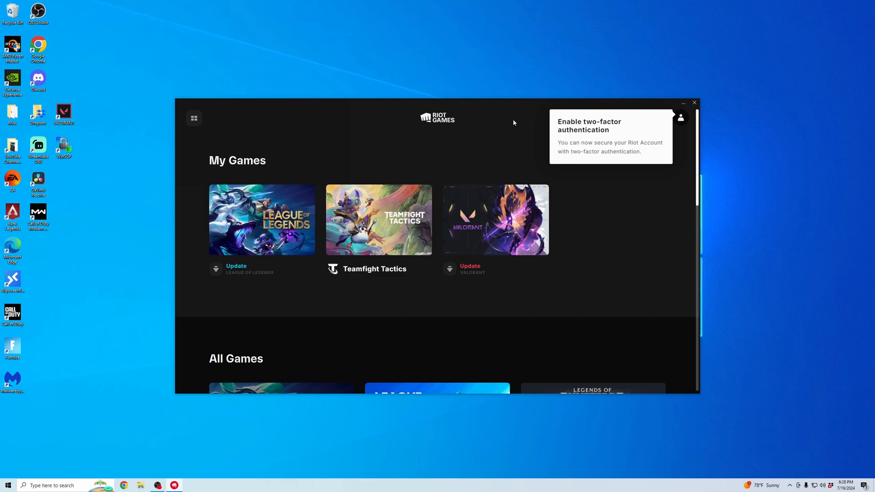
Step: Close the Riot Client launcher window, leaving the desktop
{"action": "left_click", "coordinate": [695, 103]}
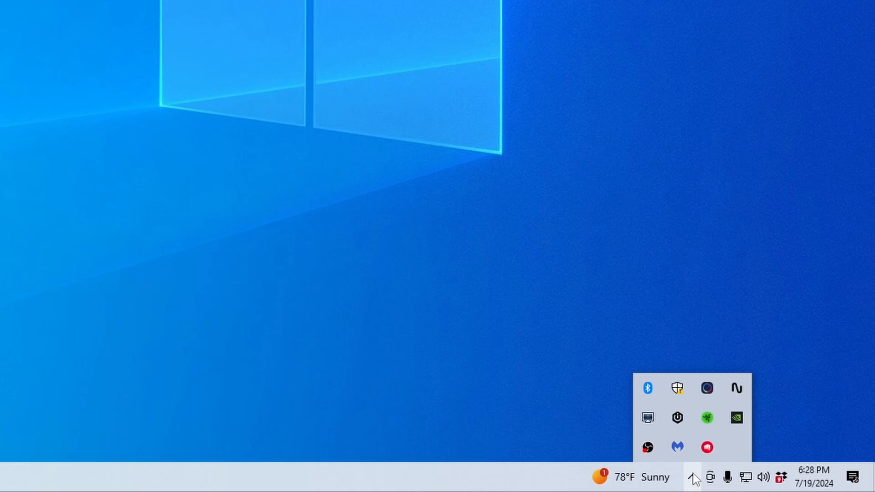
{"action": "mouse_move", "coordinate": [706, 447]}
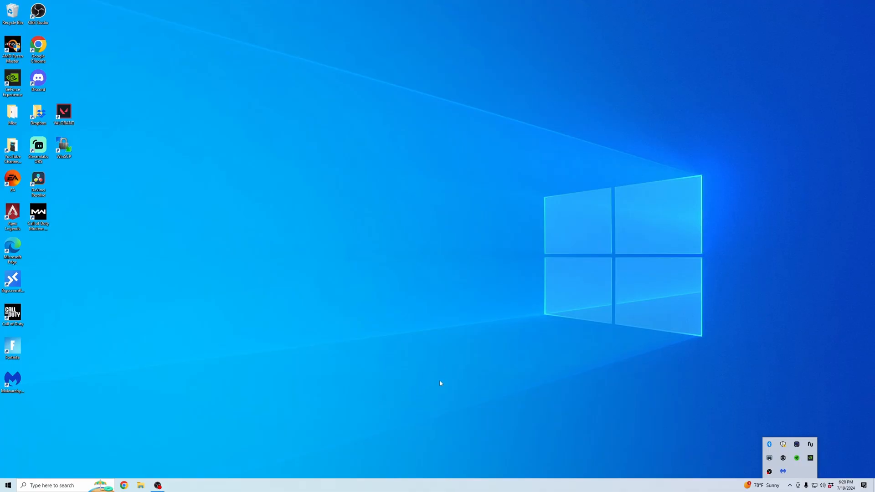
{"action": "mouse_move", "coordinate": [416, 371]}
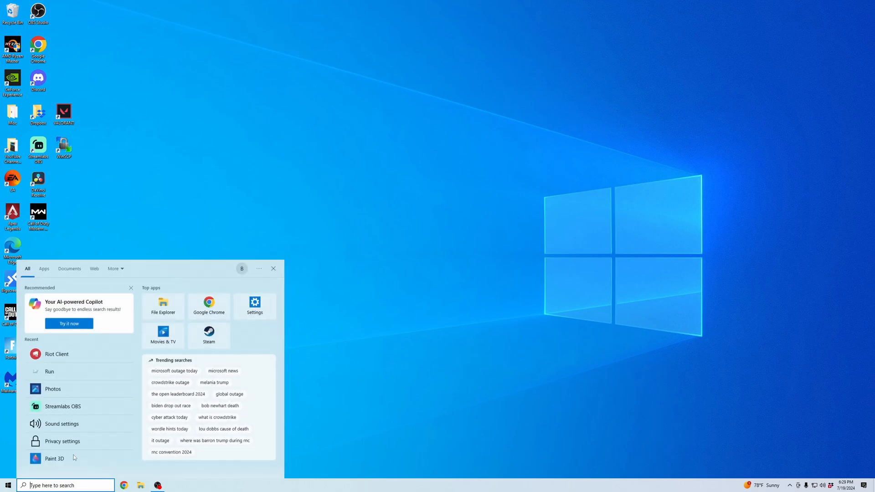
Step: Search the taskbar for 'valorant' and bring up the VALORANT result's actions for Uninstall
{"action": "type", "text": "valorant"}
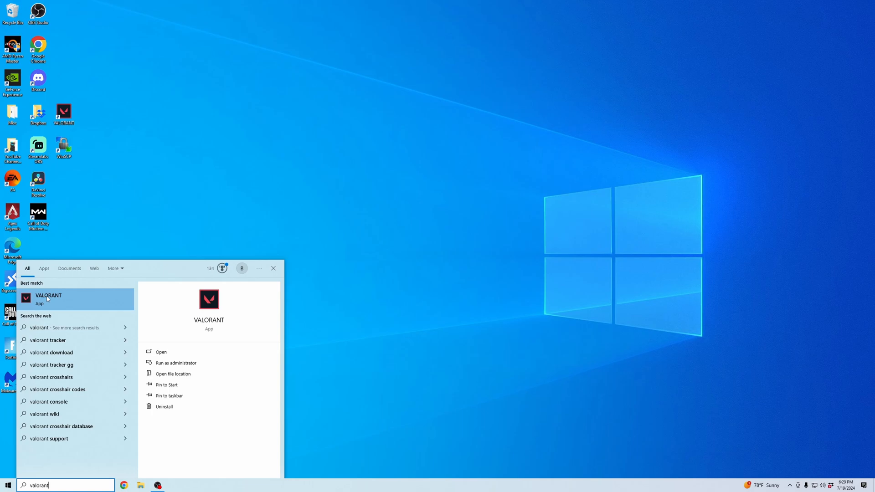
{"action": "right_click", "coordinate": [49, 299]}
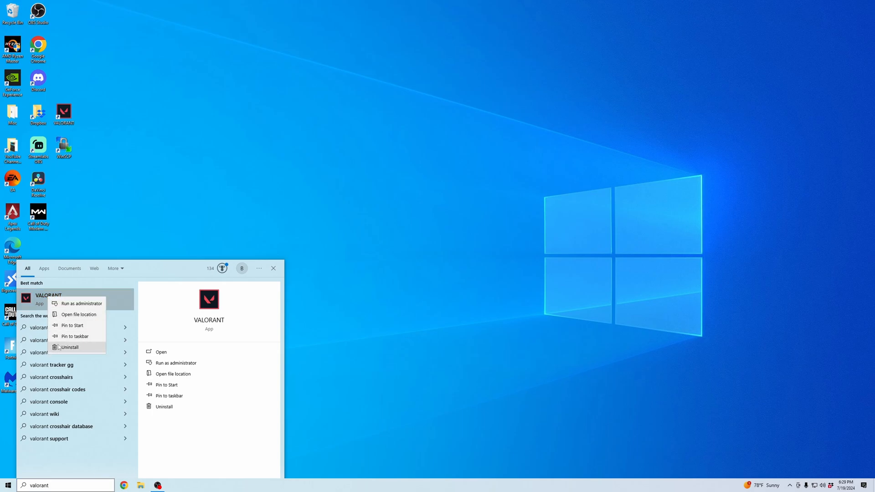
{"action": "mouse_move", "coordinate": [58, 346]}
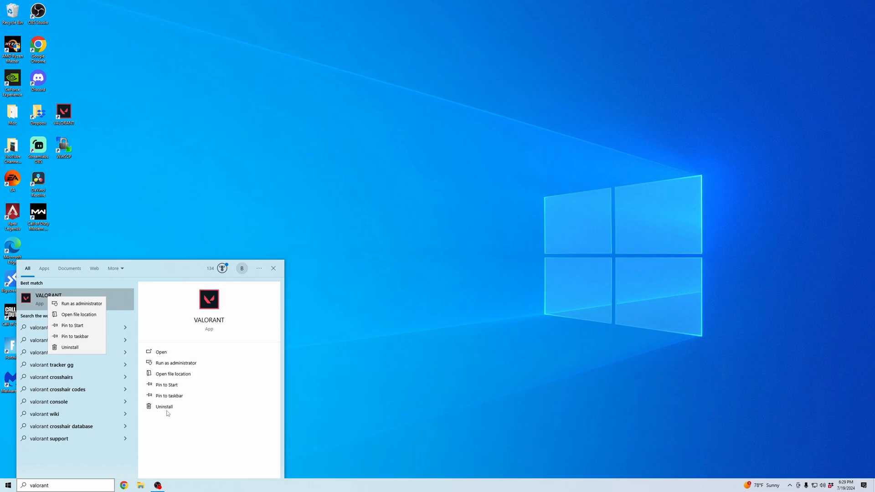
{"action": "mouse_move", "coordinate": [164, 407]}
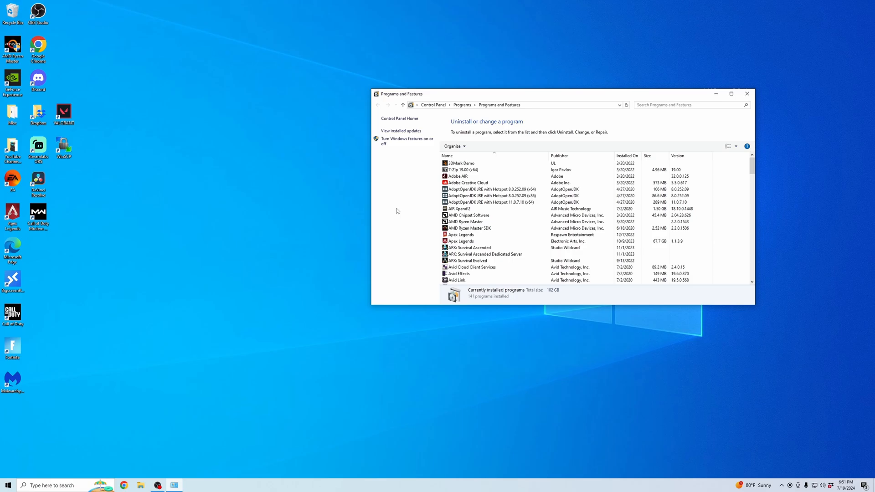
{"action": "mouse_move", "coordinate": [387, 213]}
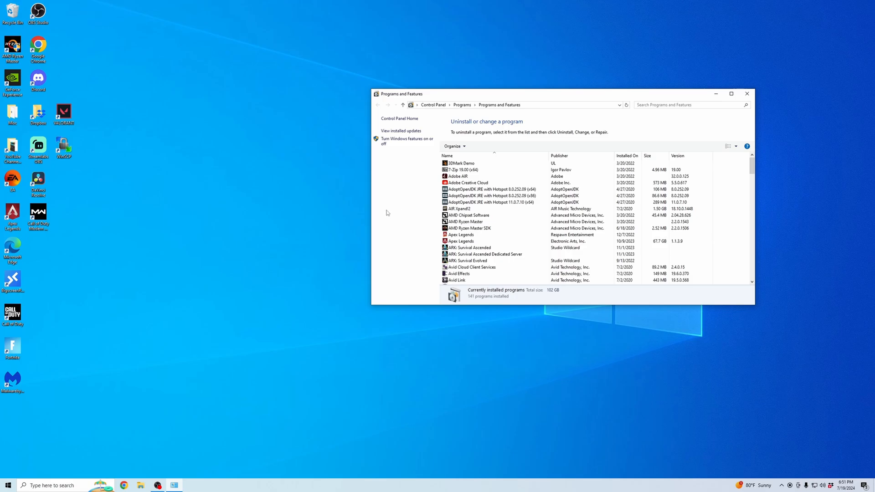
{"action": "mouse_move", "coordinate": [392, 213]}
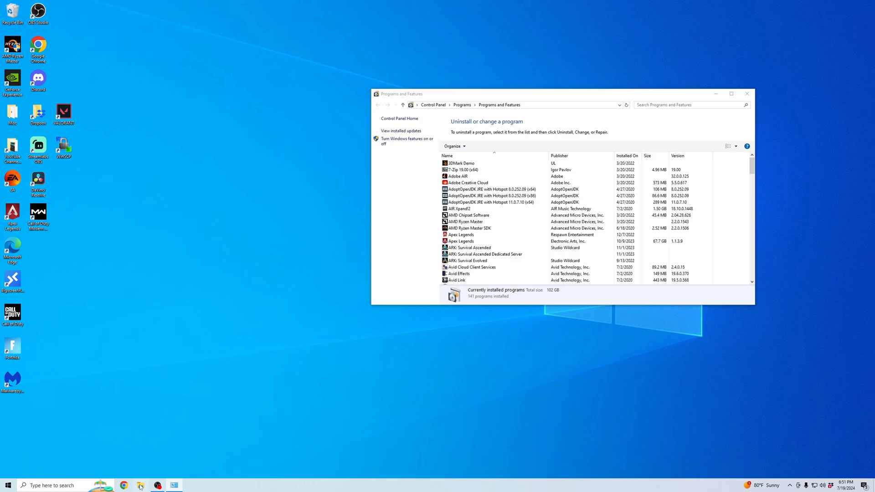
Step: Browse File Explorer to the Riot Games folder under Games on drive D
{"action": "left_click", "coordinate": [140, 485]}
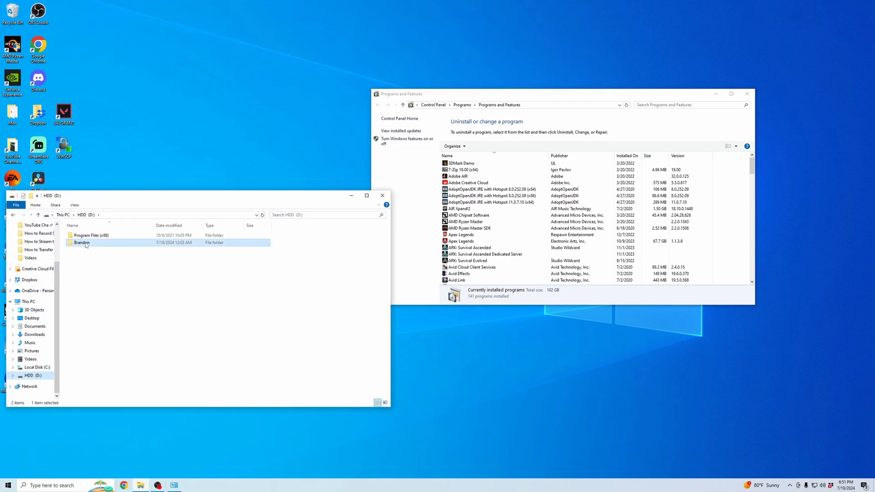
{"action": "double_click", "coordinate": [81, 243]}
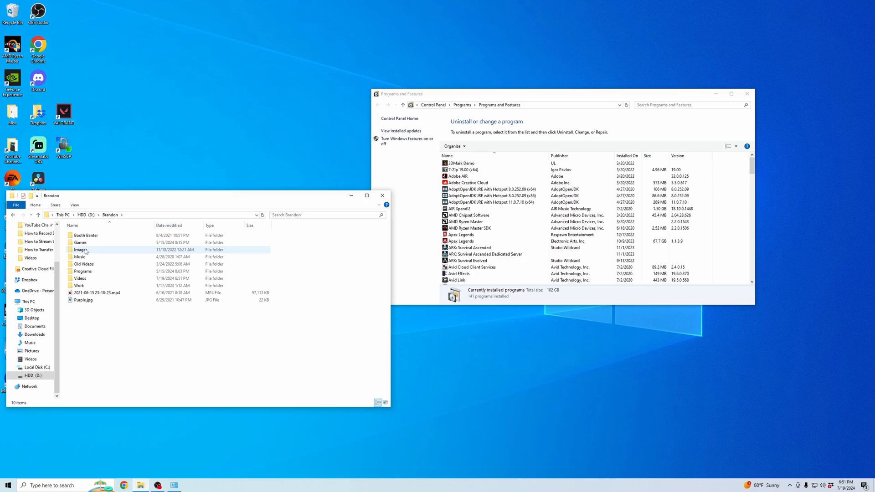
{"action": "double_click", "coordinate": [80, 243]}
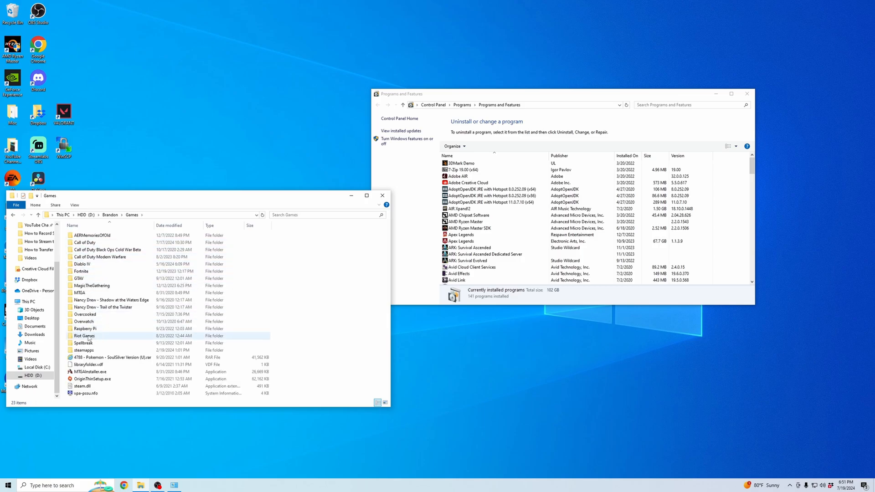
{"action": "double_click", "coordinate": [84, 335]}
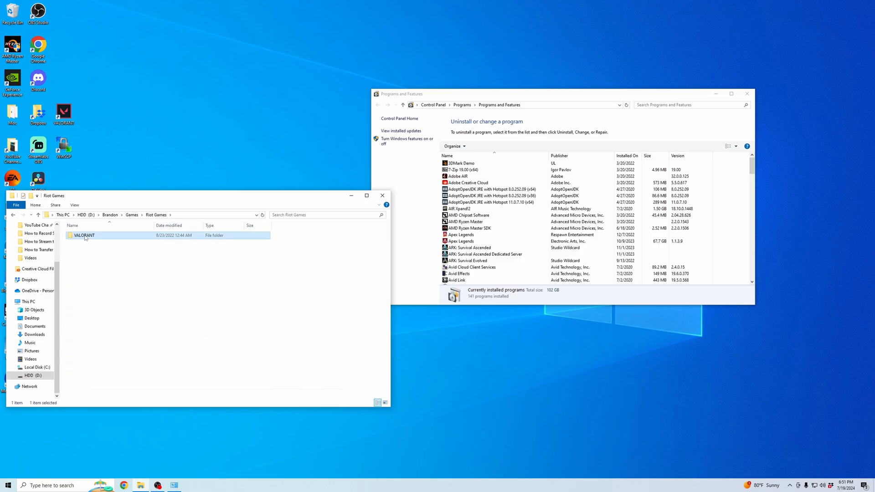
Step: Delete the VALORANT game folder and close the Explorer window
{"action": "right_click", "coordinate": [84, 235]}
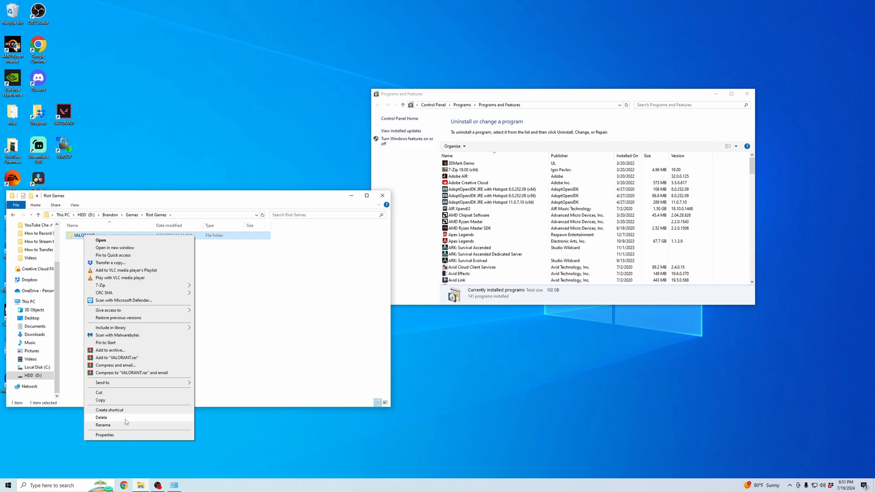
{"action": "left_click", "coordinate": [101, 417]}
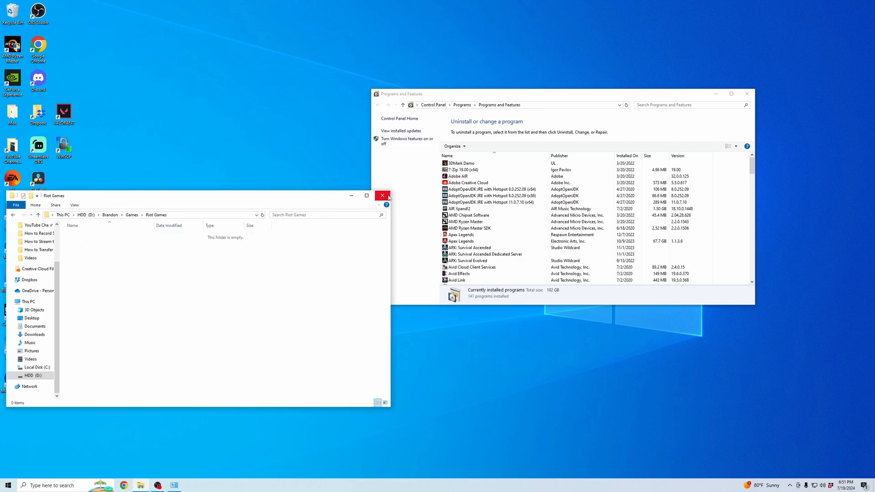
{"action": "left_click", "coordinate": [382, 195]}
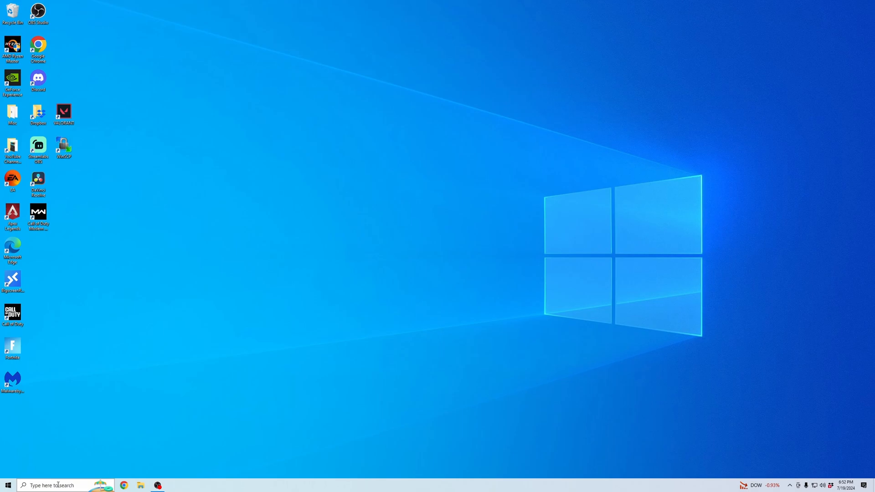
Step: Search for 'run' and launch the Run box to enter %localappdata%
{"action": "left_click", "coordinate": [9, 485]}
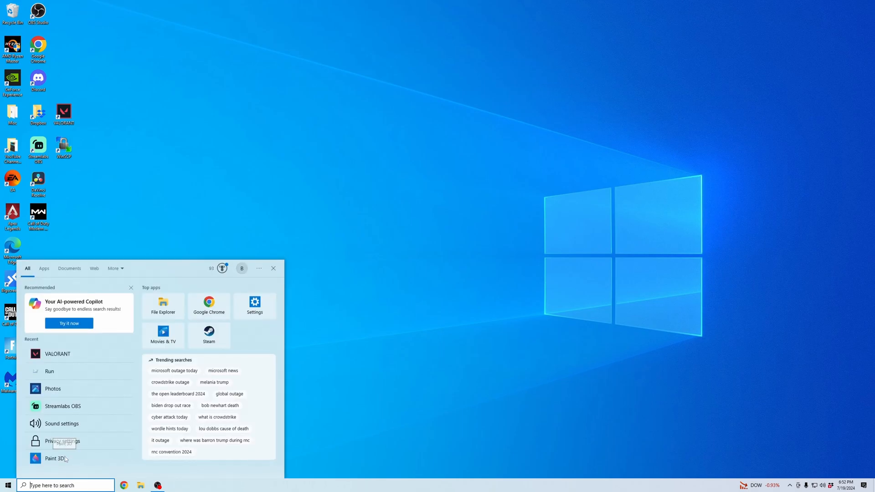
{"action": "type", "text": "run"}
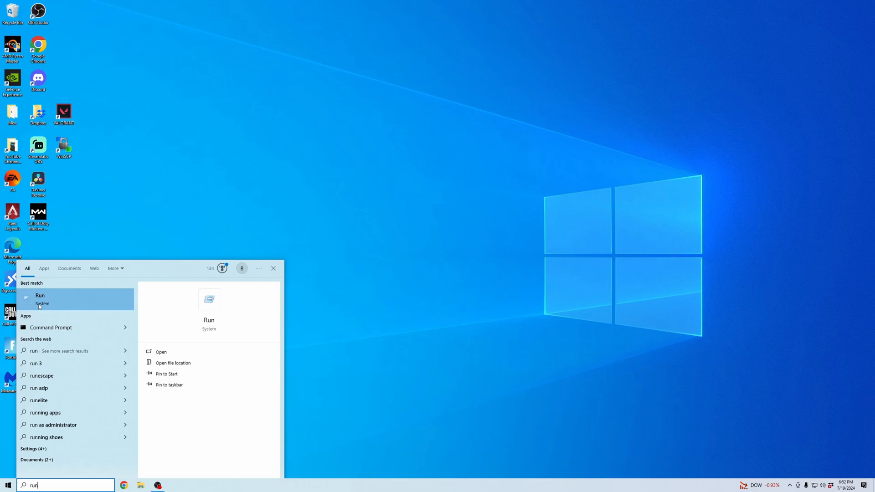
{"action": "left_click", "coordinate": [40, 299]}
{"action": "type", "text": "%localappdata%"}
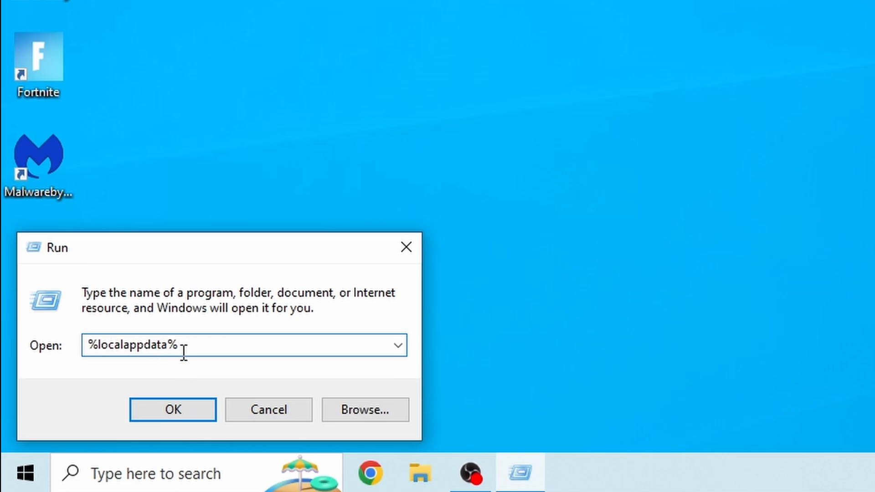
Step: Open AppData Local, delete its VALORANT folder and close the Explorer window
{"action": "left_click", "coordinate": [173, 409]}
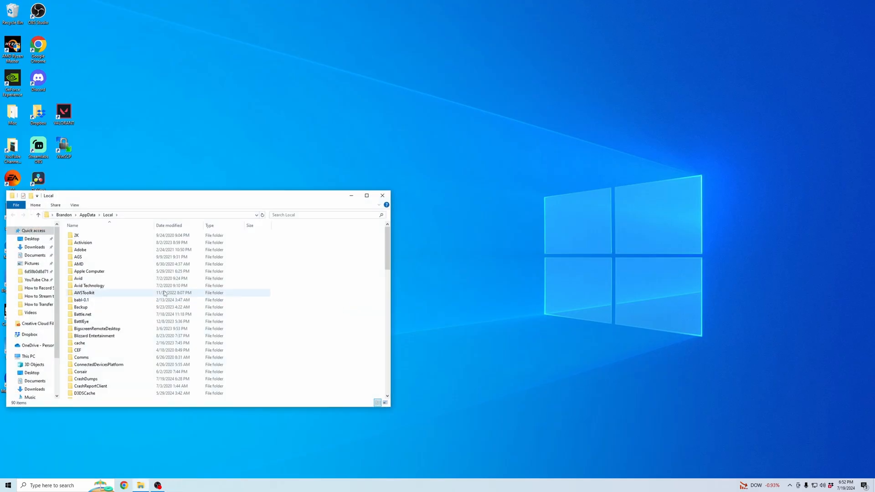
{"action": "scroll", "scroll_direction": "down", "scroll_amount": 3}
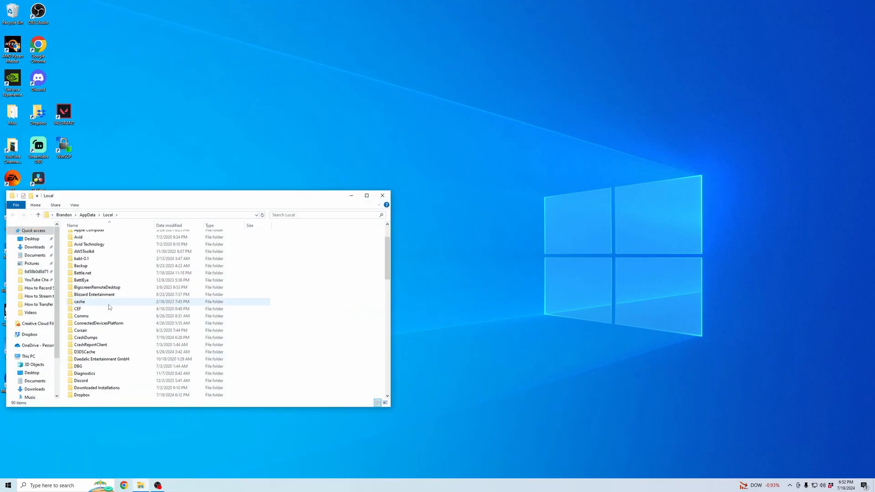
{"action": "scroll", "scroll_direction": "down", "scroll_amount": 3}
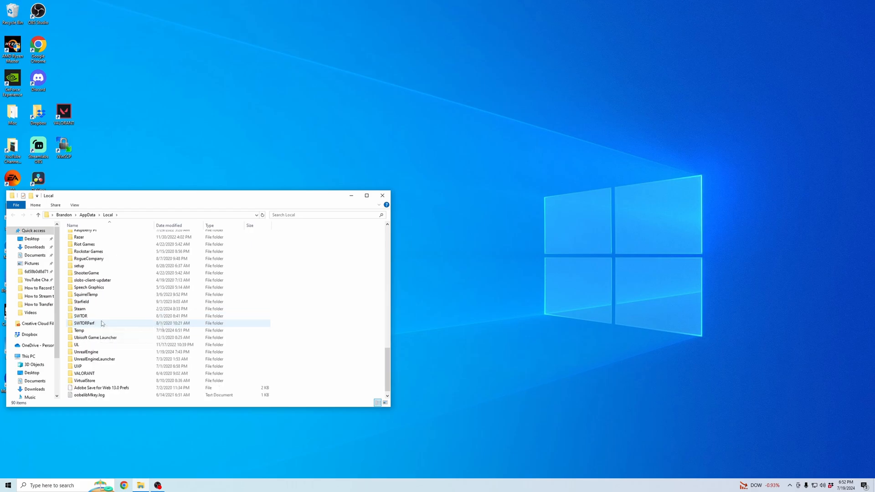
{"action": "left_click", "coordinate": [84, 367]}
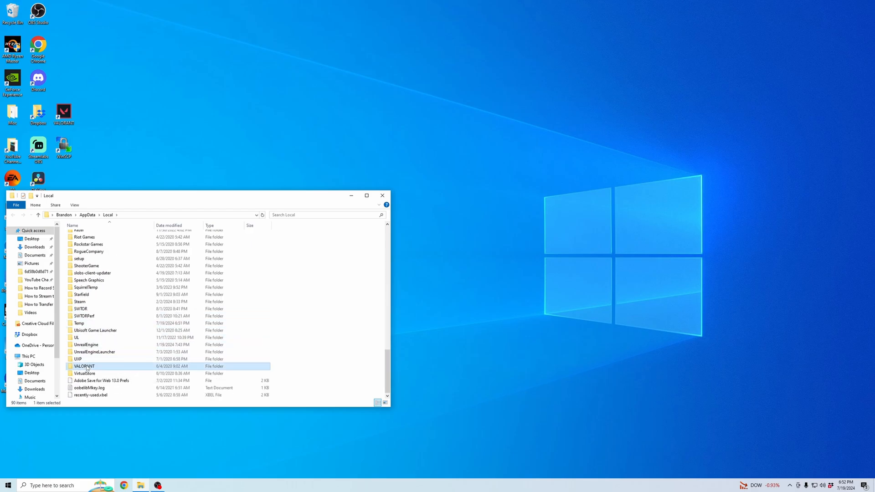
{"action": "right_click", "coordinate": [84, 366]}
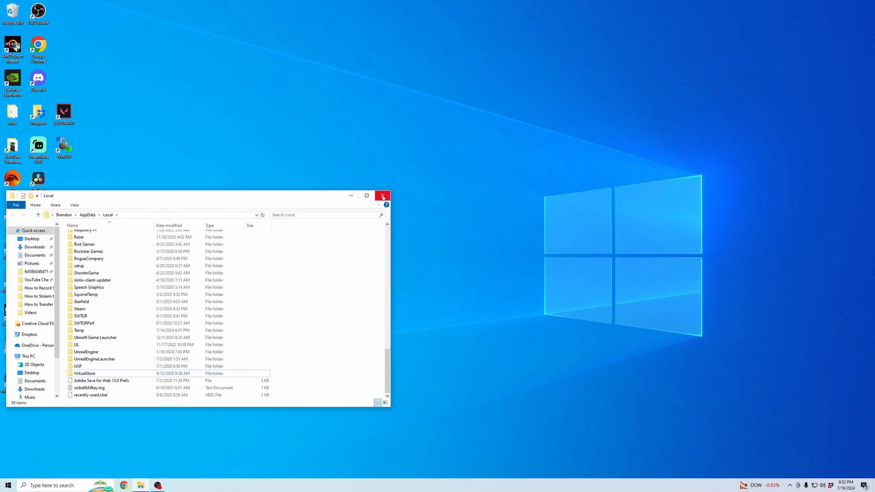
{"action": "left_click", "coordinate": [383, 195]}
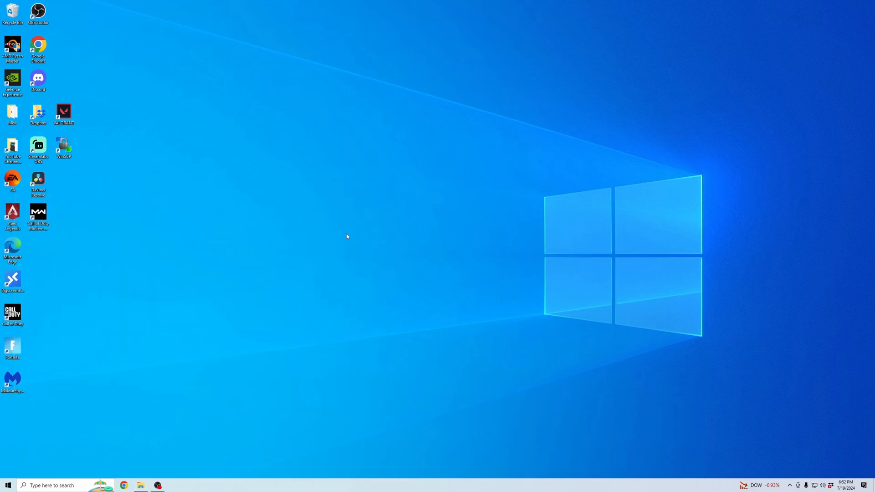
{"action": "mouse_move", "coordinate": [436, 244]}
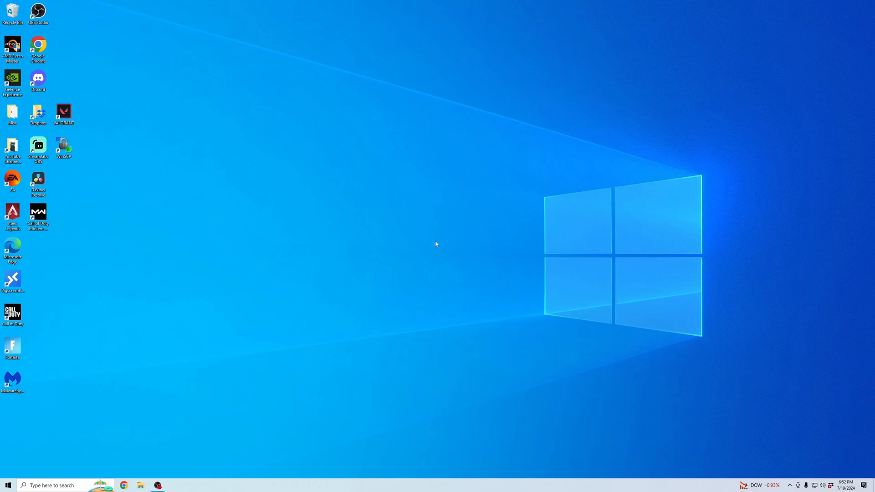
{"action": "mouse_move", "coordinate": [192, 429]}
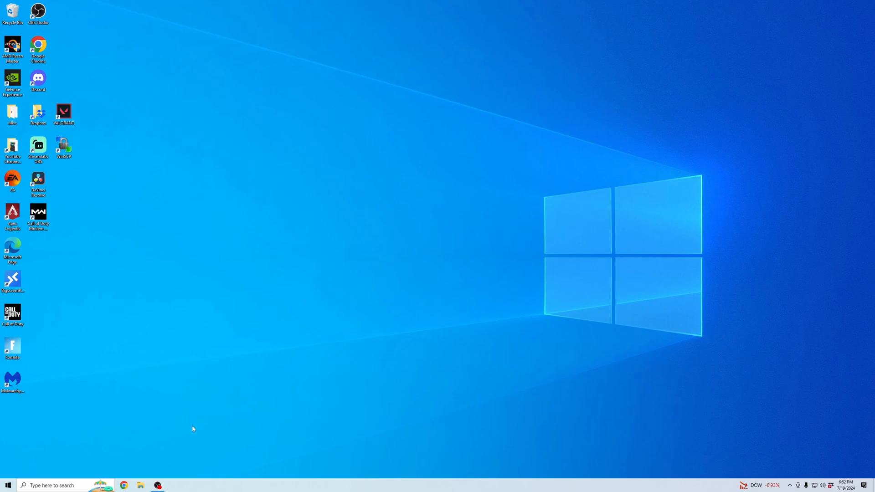